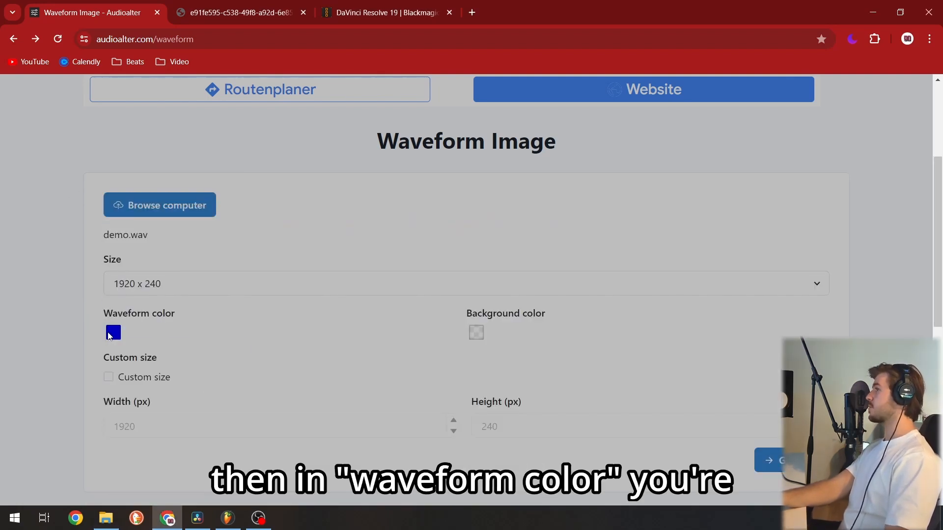
Set the waveform colour to white (FFFFFF) on a transparent background and generate the image.
left_click(112, 333)
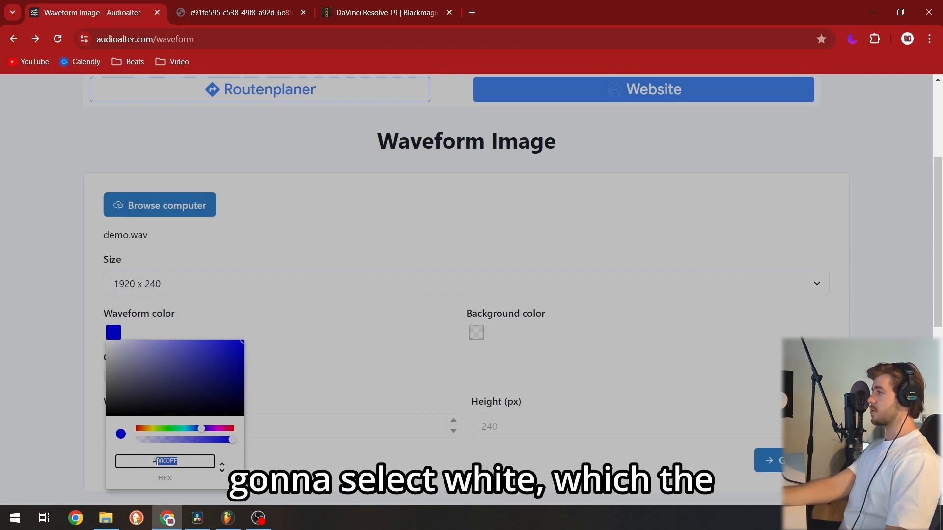
type("ffffff")
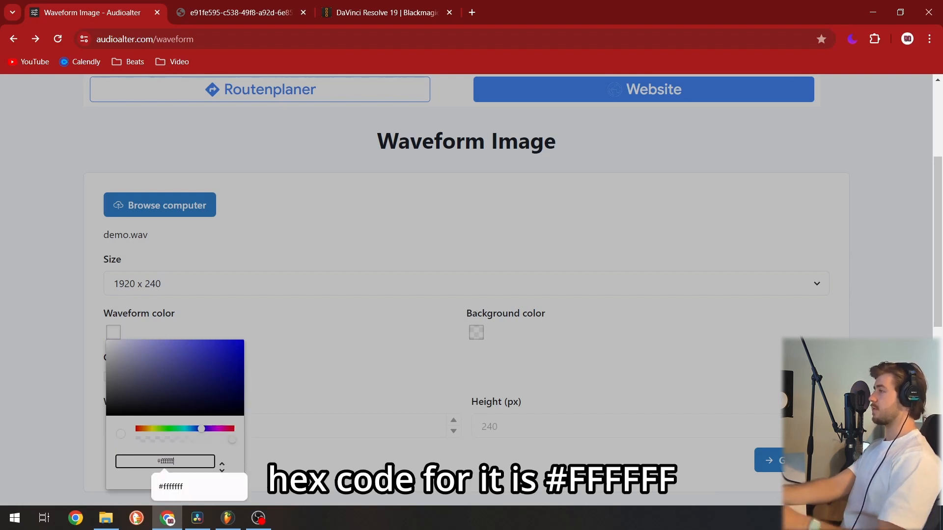
left_click(393, 345)
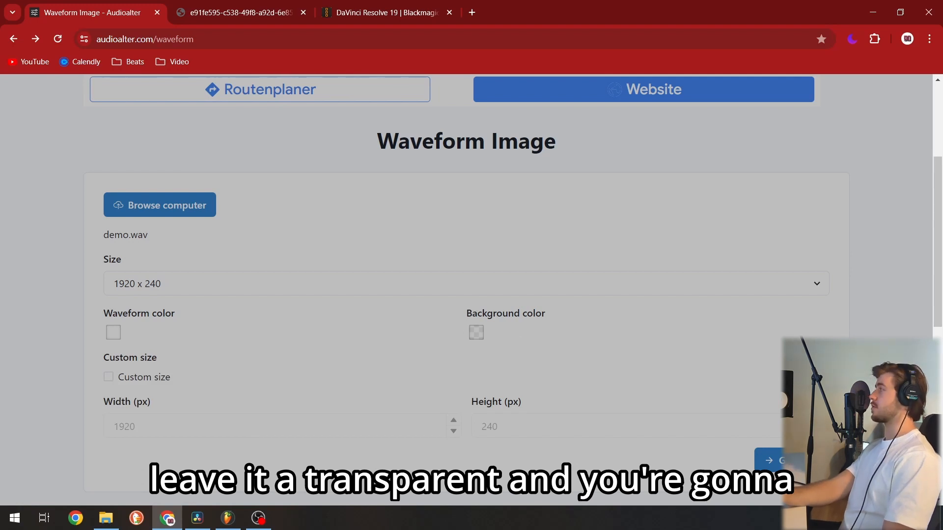
left_click(240, 11)
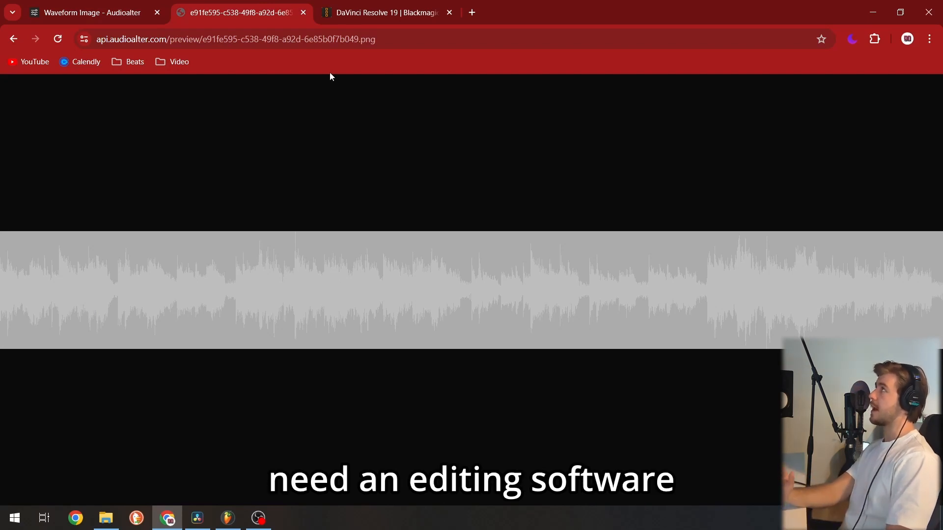
View the DaVinci Resolve 19 download page in Chrome, then switch to the Resolve project.
left_click(385, 12)
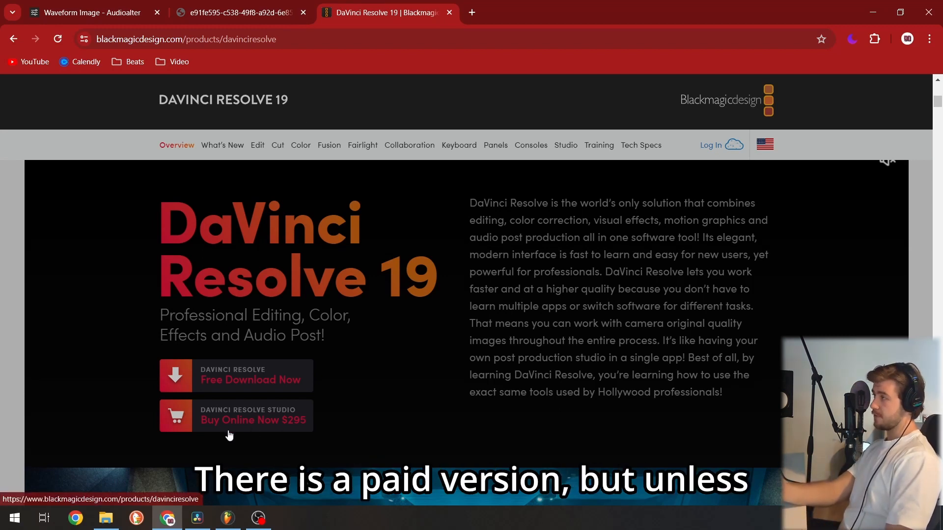
mouse_move(380, 375)
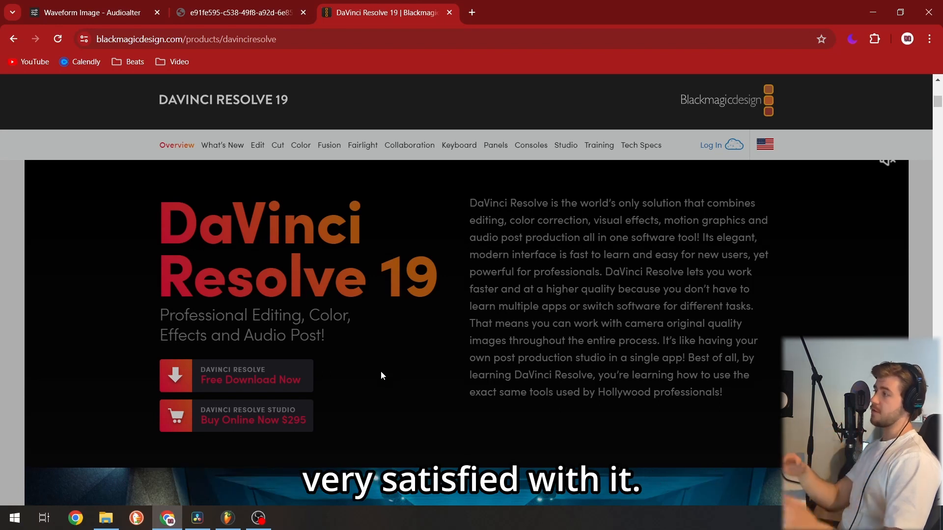
left_click(197, 518)
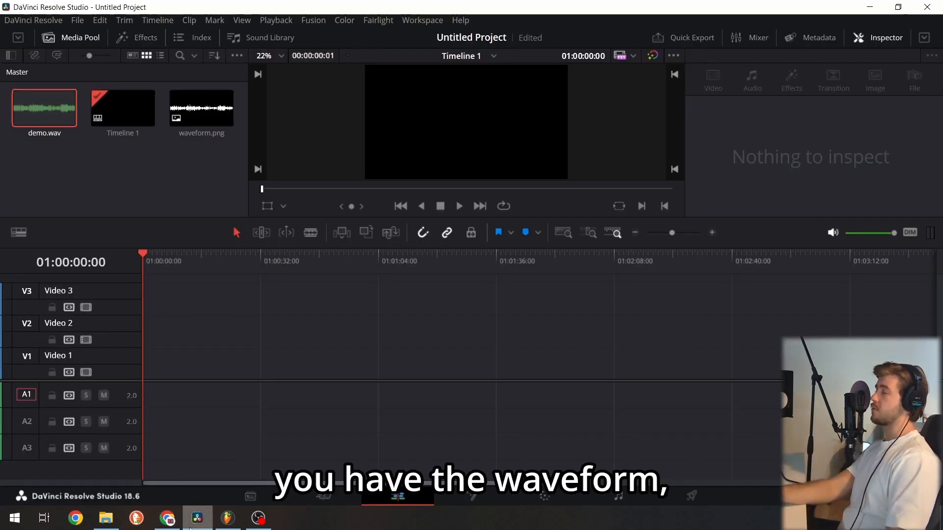
Place waveform.png and demo.wav on the timeline with three waveform copies on Video 1.
left_click(200, 108)
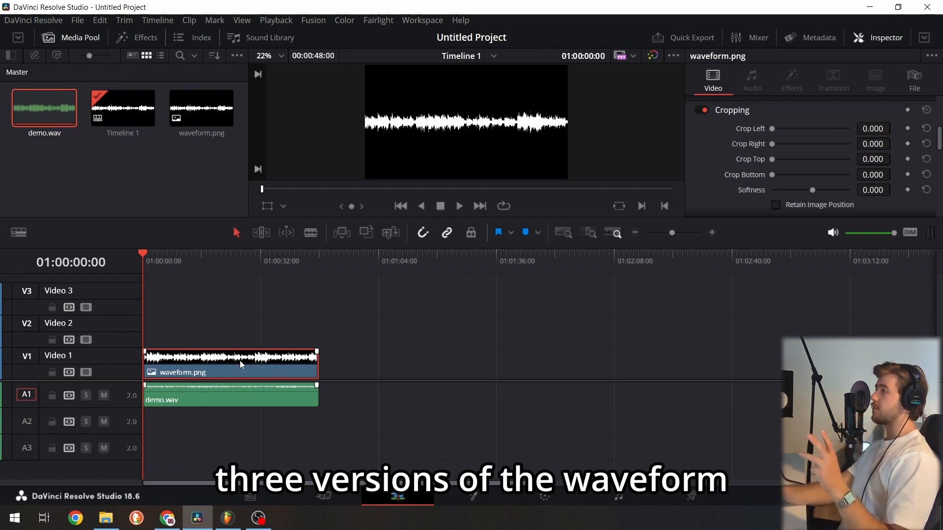
left_click(318, 261)
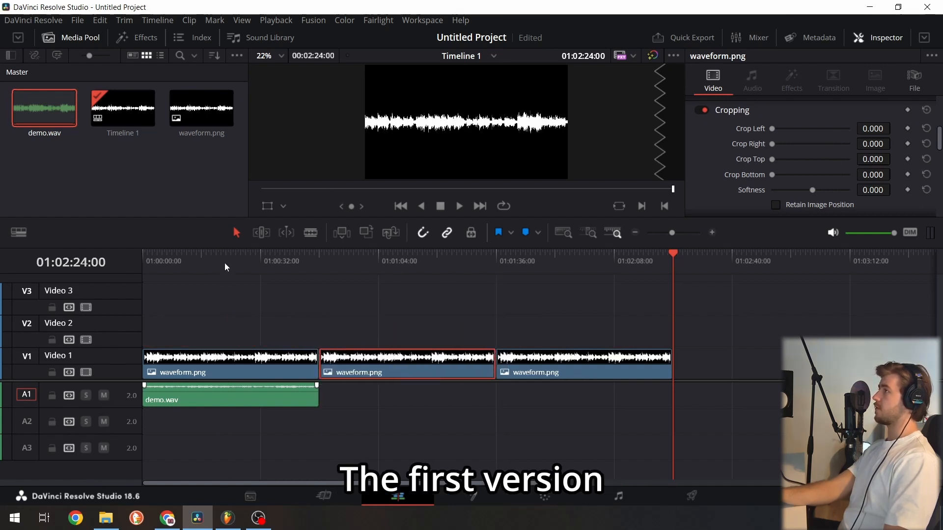
Apply a Color Generator node to the first waveform clip with colour #2c2c2c.
left_click(226, 260)
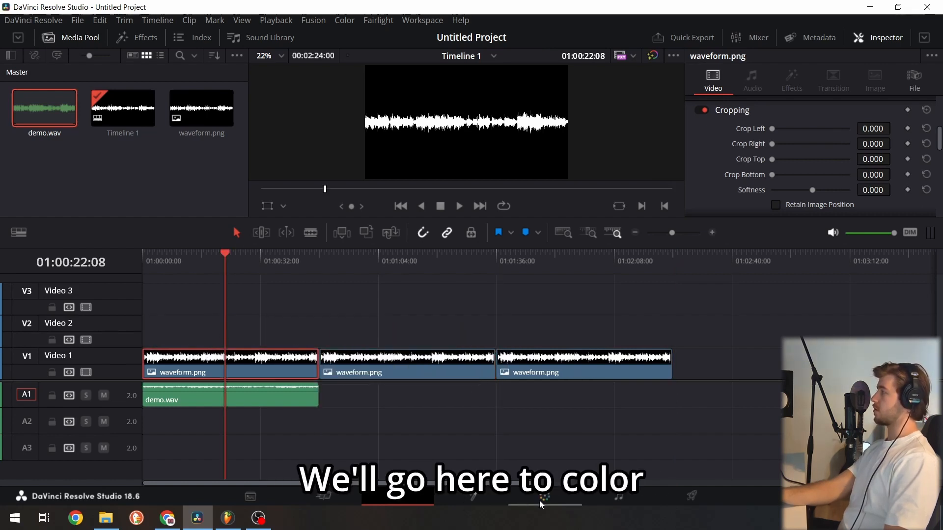
left_click(544, 496)
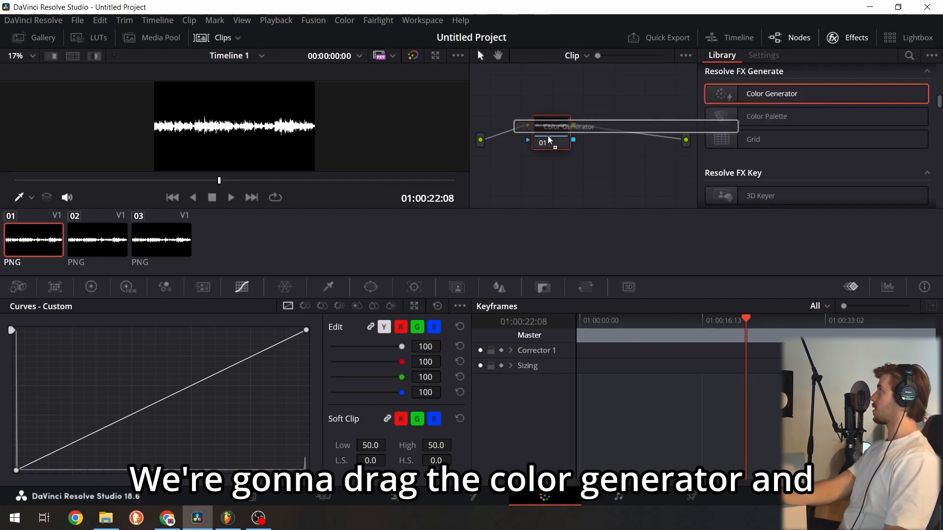
left_click(793, 90)
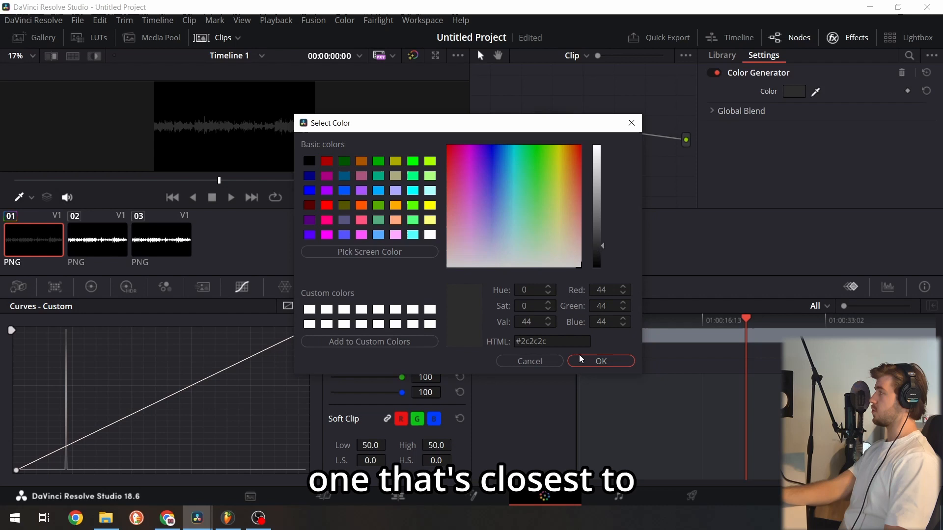
left_click(599, 361)
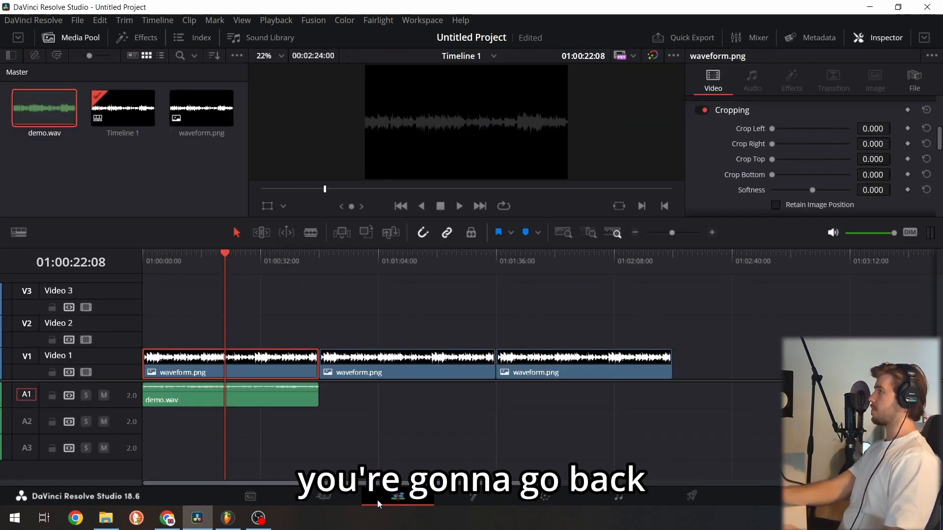
Apply a Color Generator to the second waveform clip with a purplish pink colour.
left_click(408, 360)
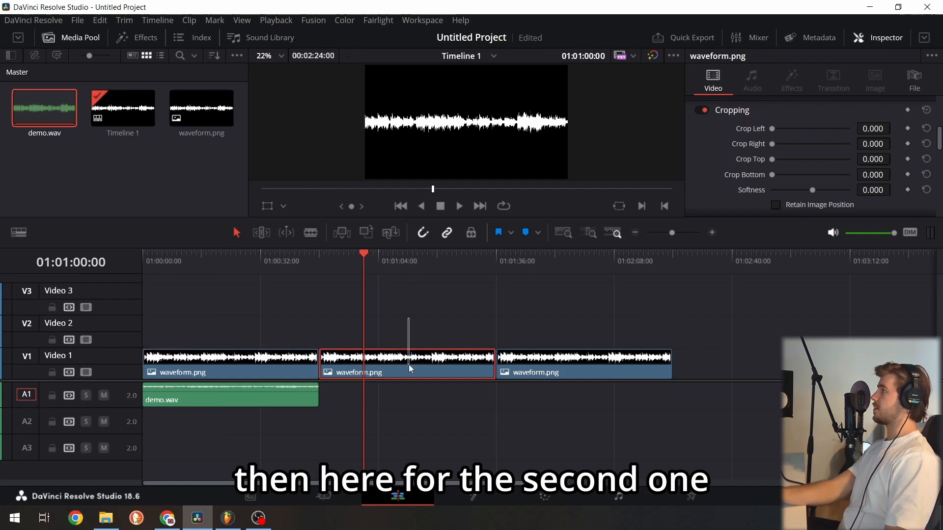
mouse_move(707, 273)
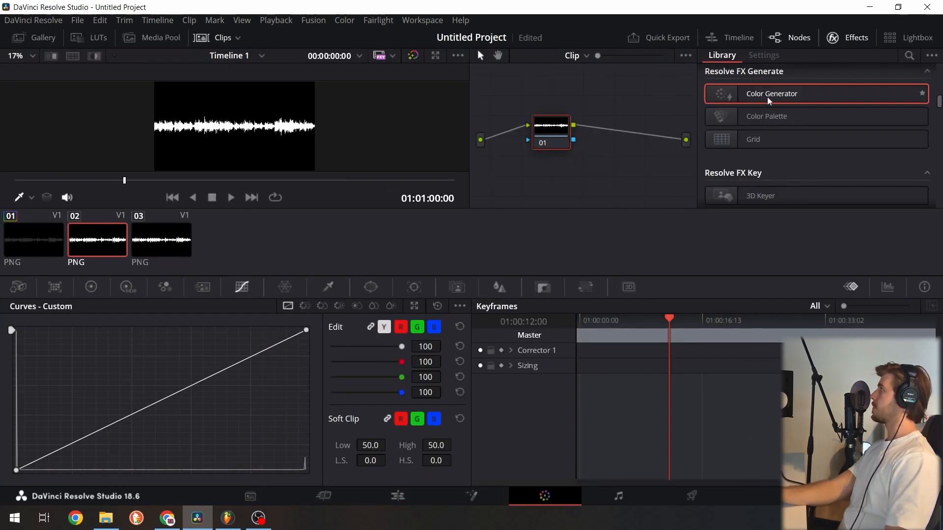
double_click(772, 94)
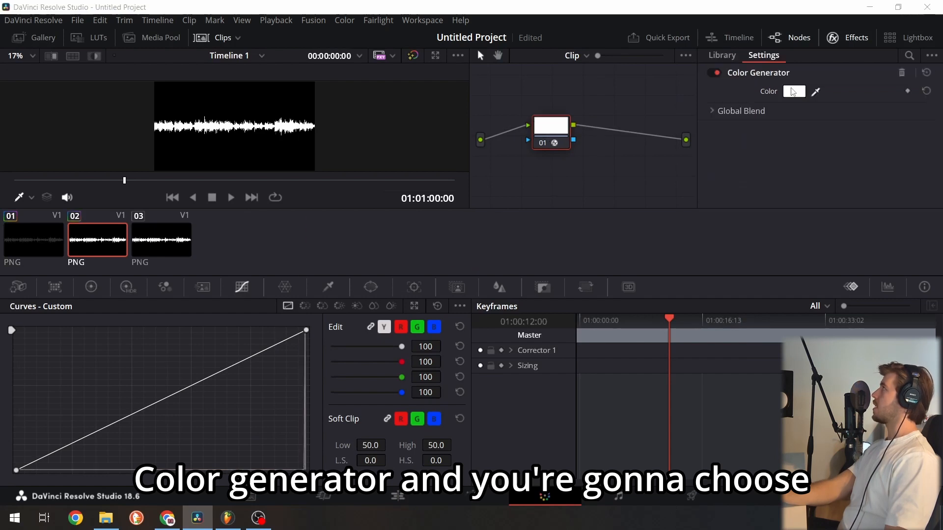
left_click(794, 90)
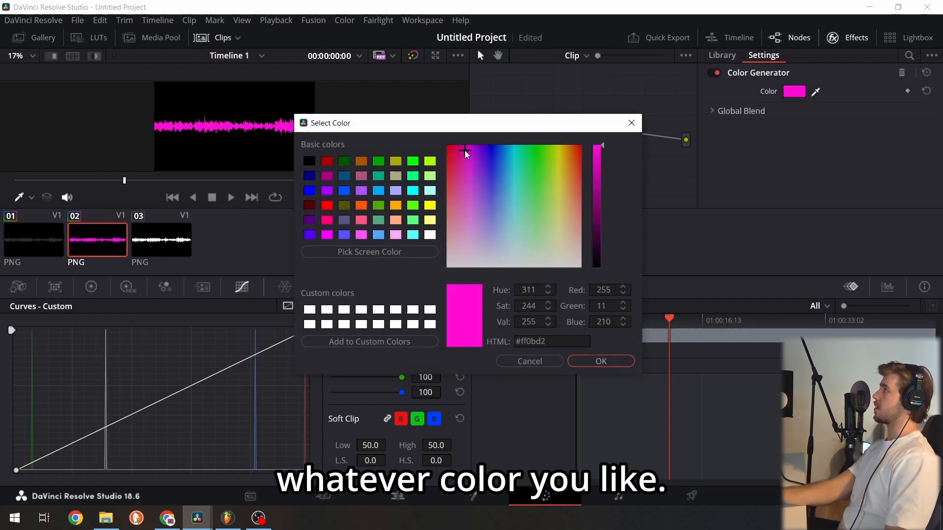
left_click(459, 159)
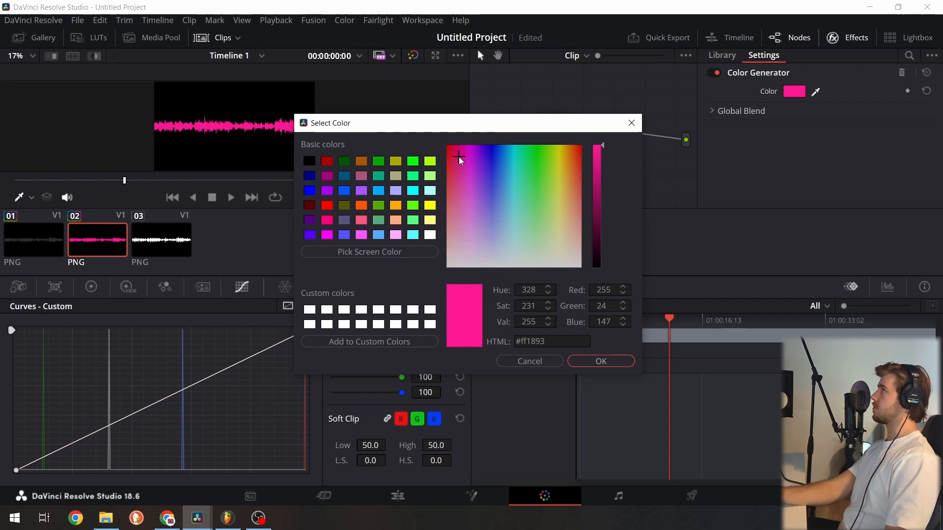
left_click(460, 157)
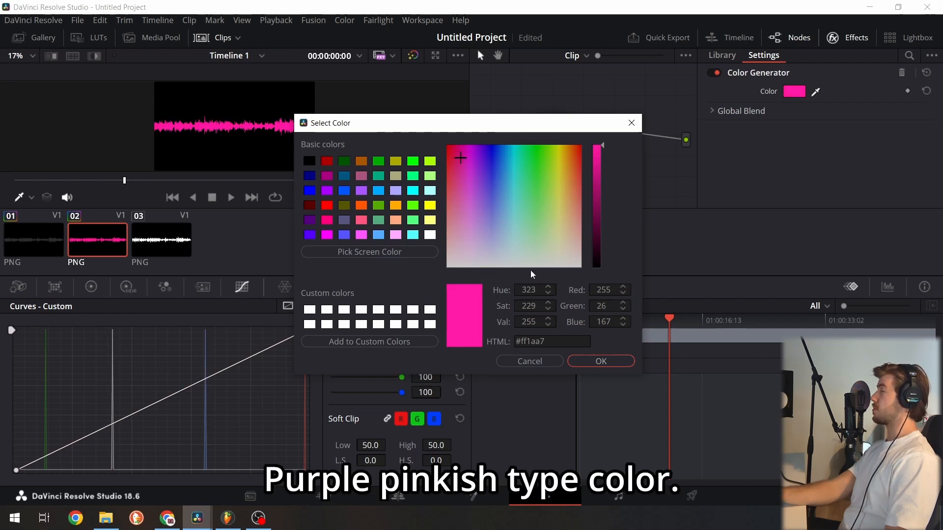
left_click(600, 361)
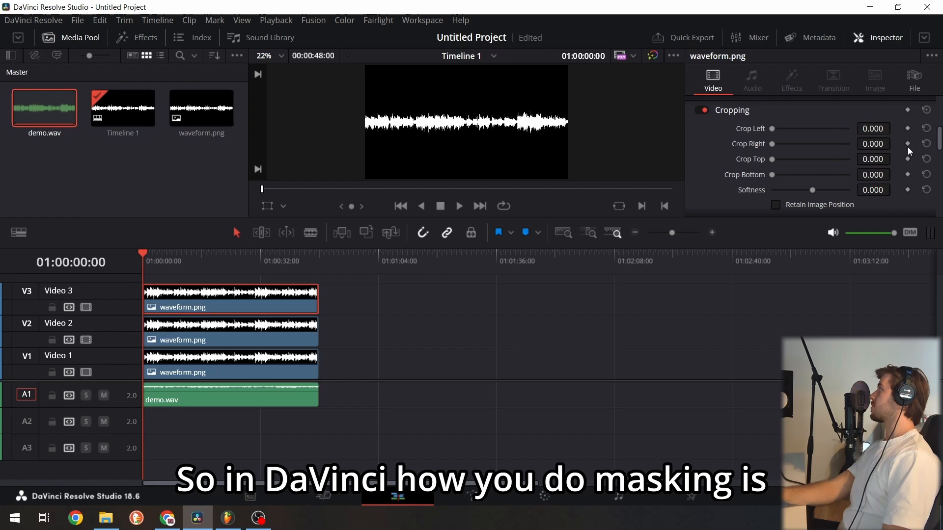
mouse_move(881, 158)
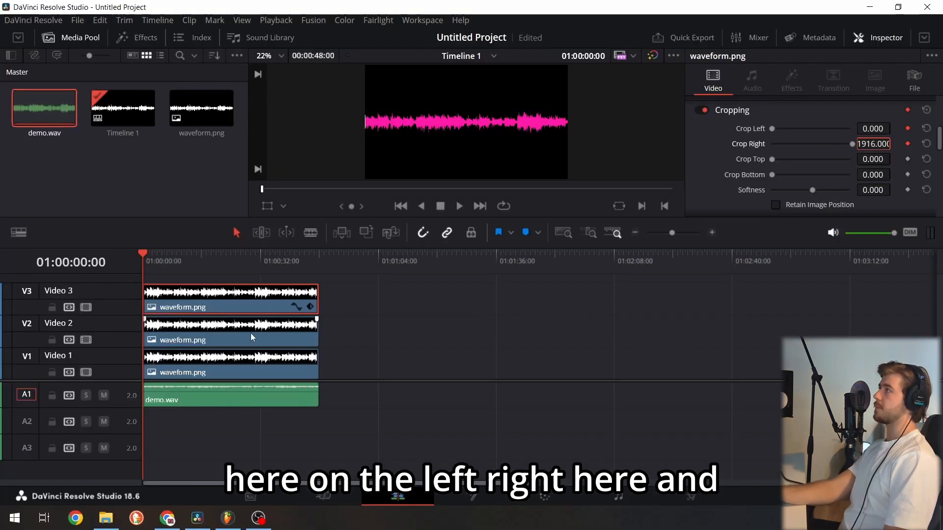
Set Crop Right 1916 at the V3 clip's start and add crop keyframes at its end.
left_click(199, 262)
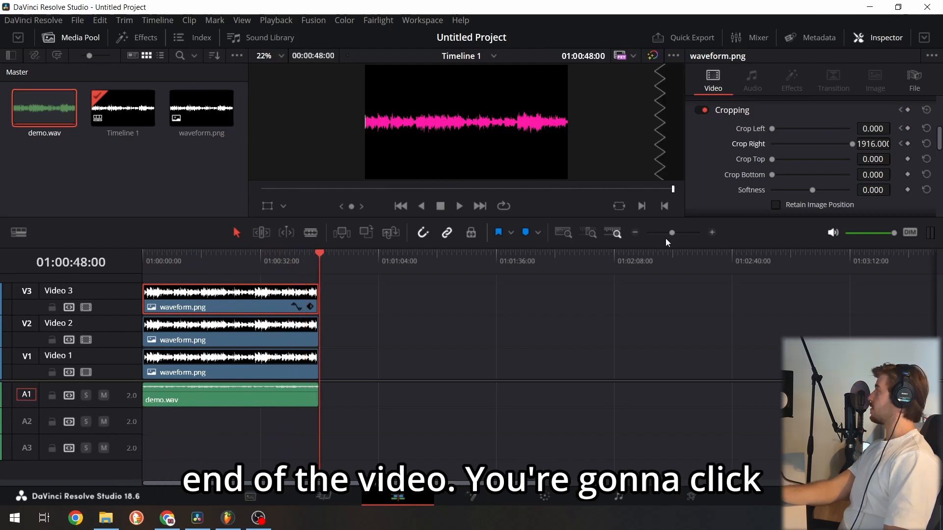
left_click(907, 128)
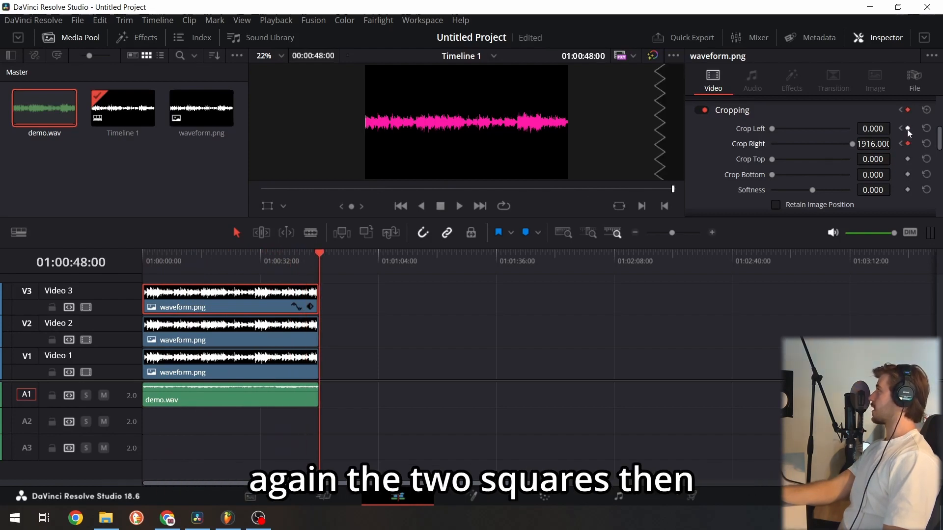
left_click(908, 147)
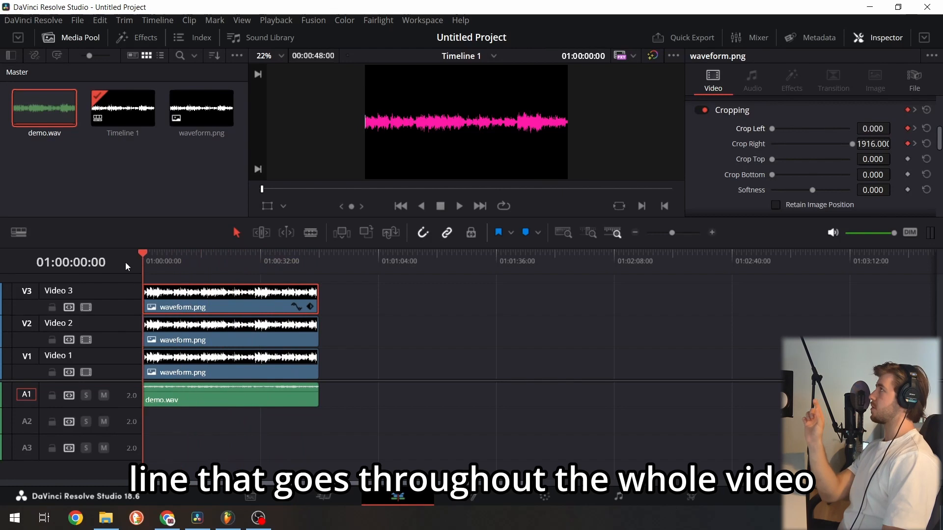
Add Crop Right keyframes to the V2 pink clip at its start and end.
left_click(241, 328)
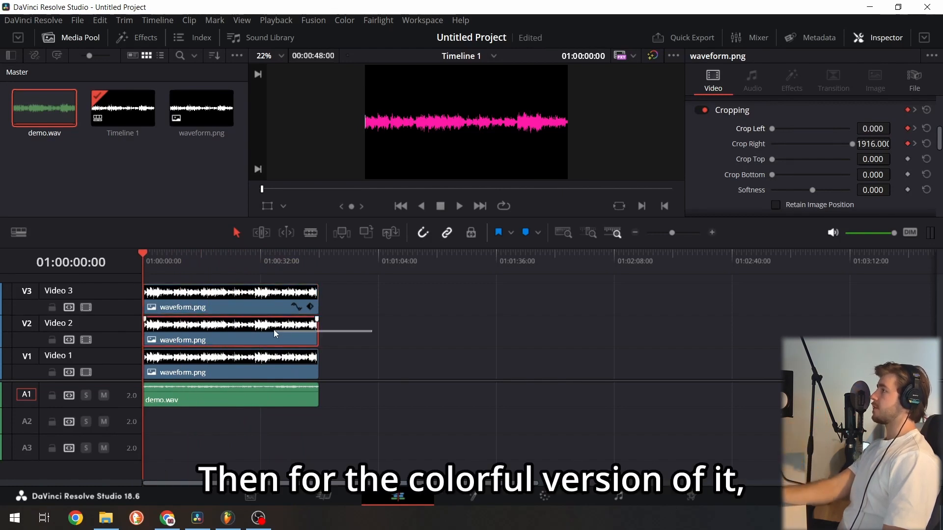
left_click(926, 143)
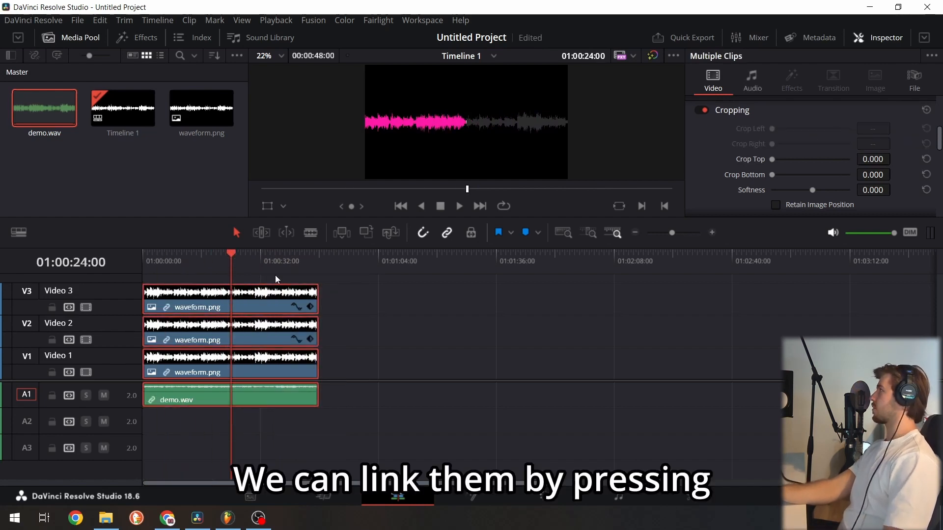
Link the three waveform clips with demo.wav and play back the animated waveform from the start.
key("ctrl+alt+l")
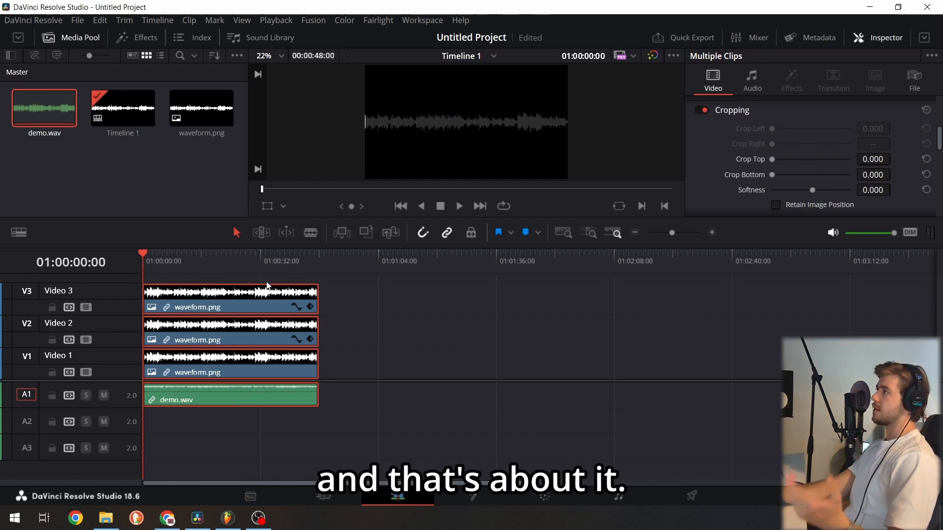
left_click(170, 261)
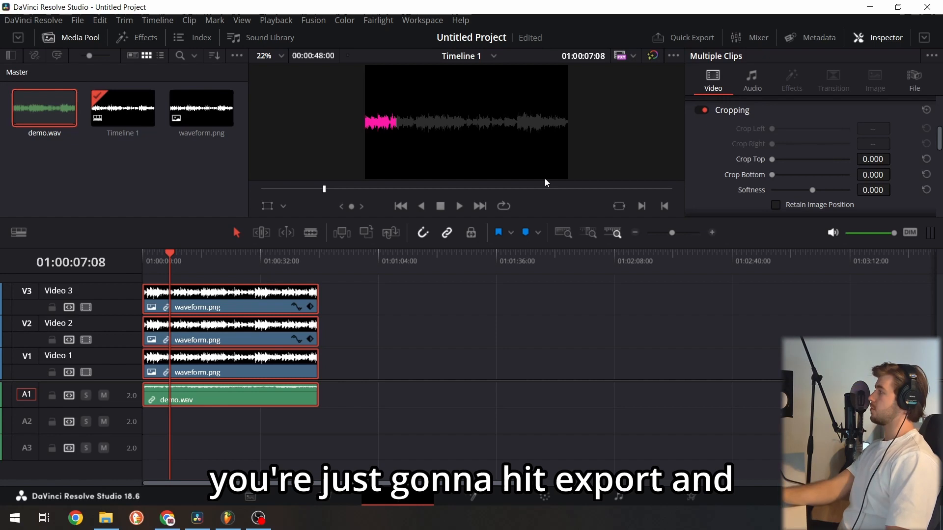
mouse_move(656, 463)
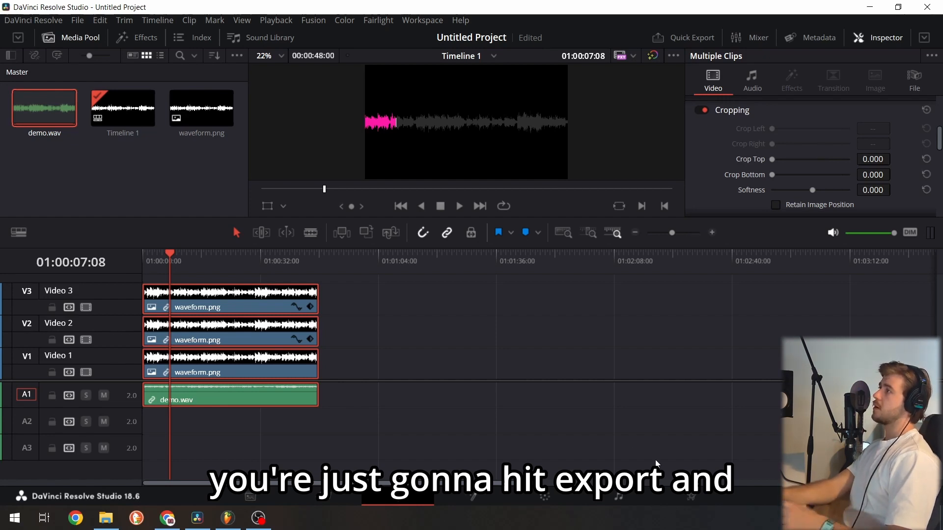